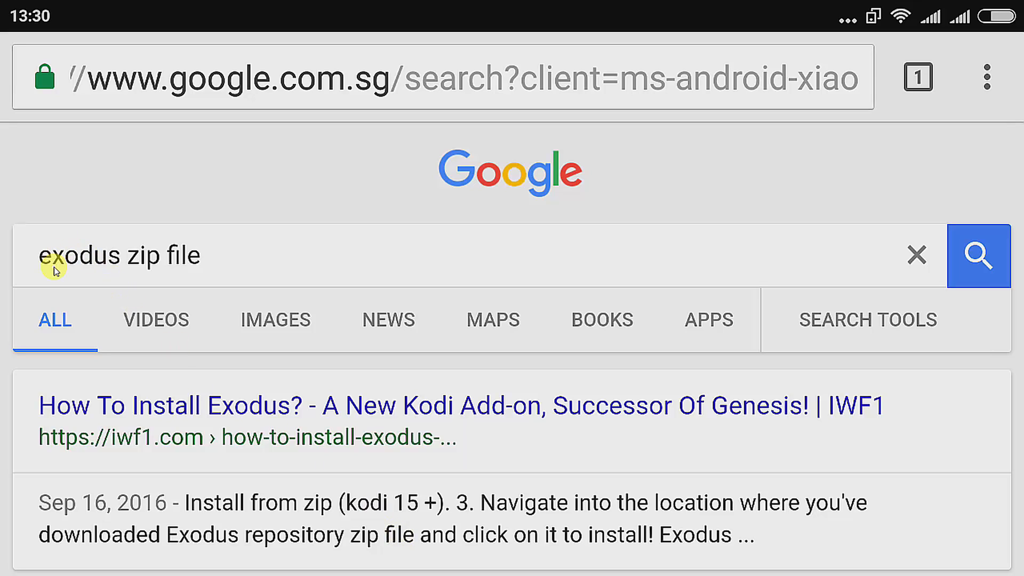
mouse_move(85, 262)
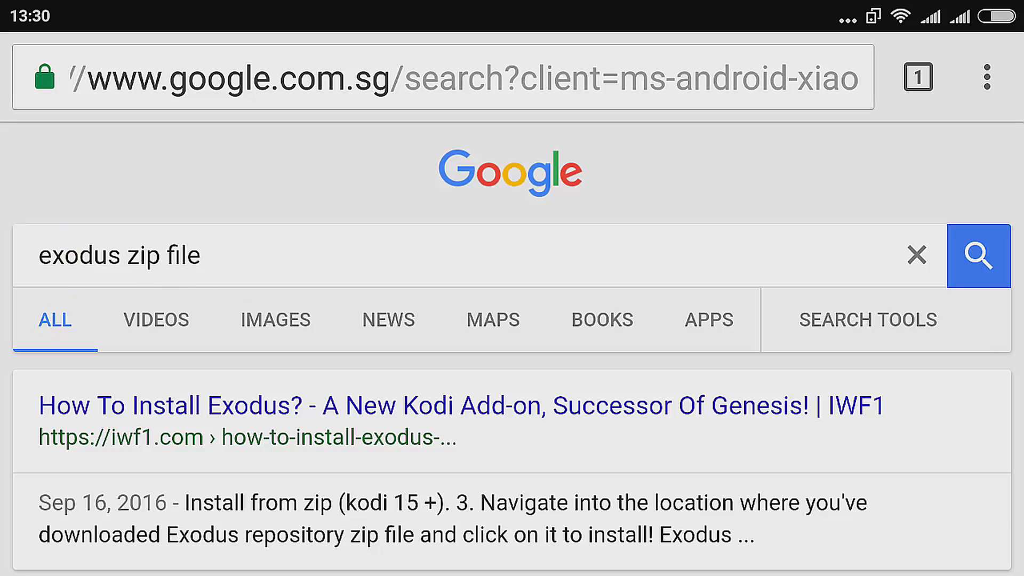
- From the Google results, read the WirelesSHack Exodus install guide down to its manual download steps
scroll(down, 3)
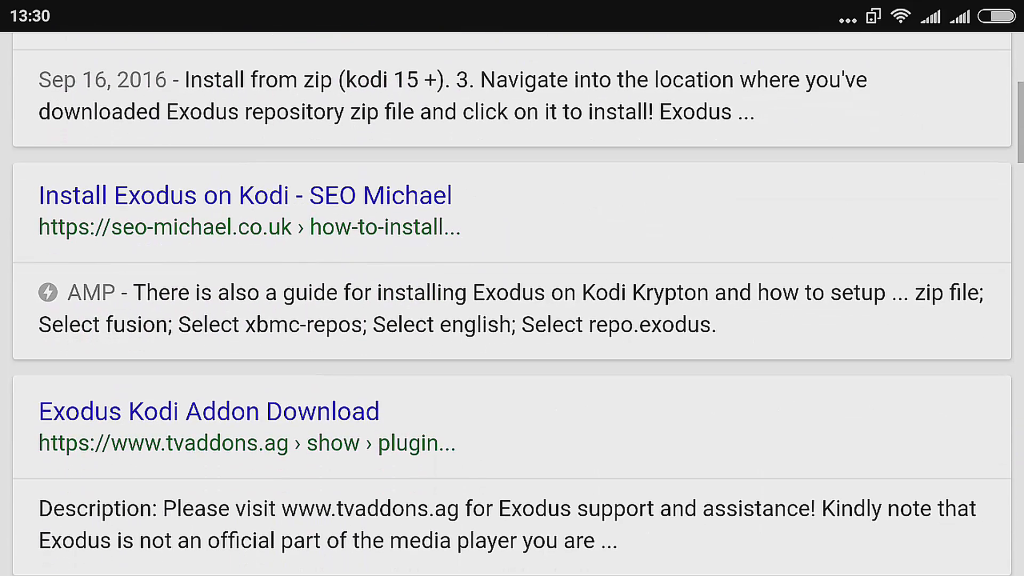
scroll(down, 3)
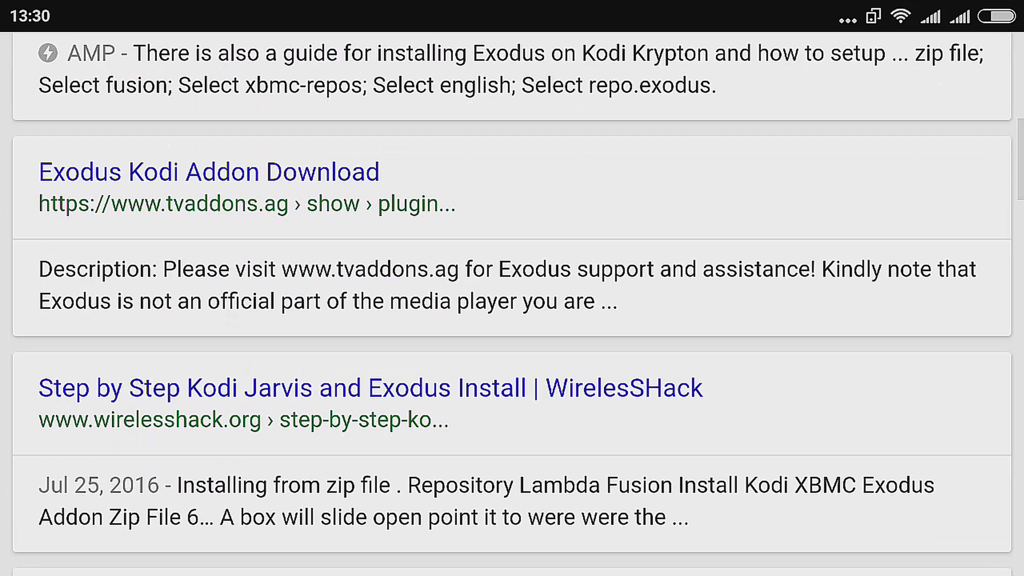
click(370, 387)
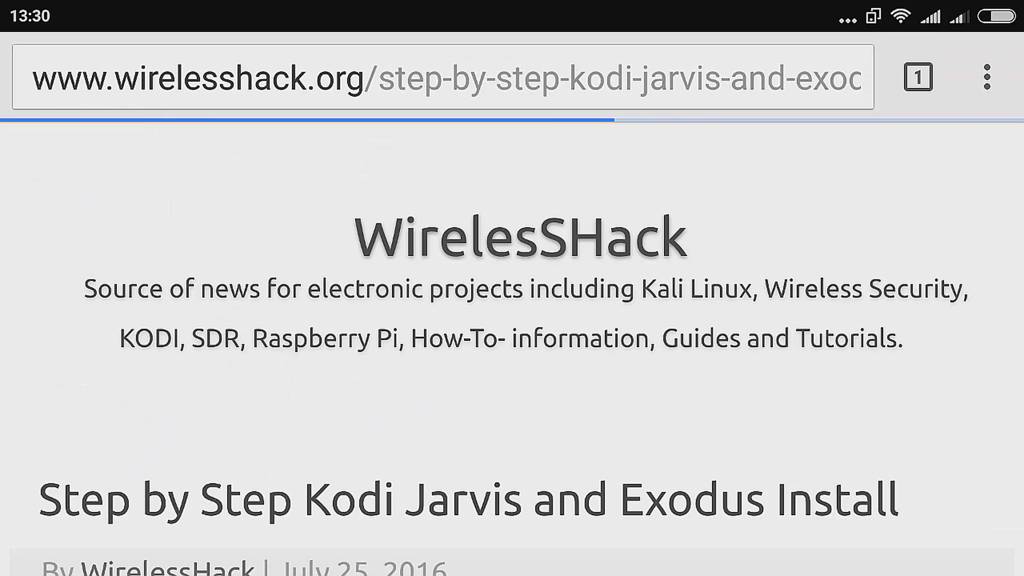
scroll(down, 3)
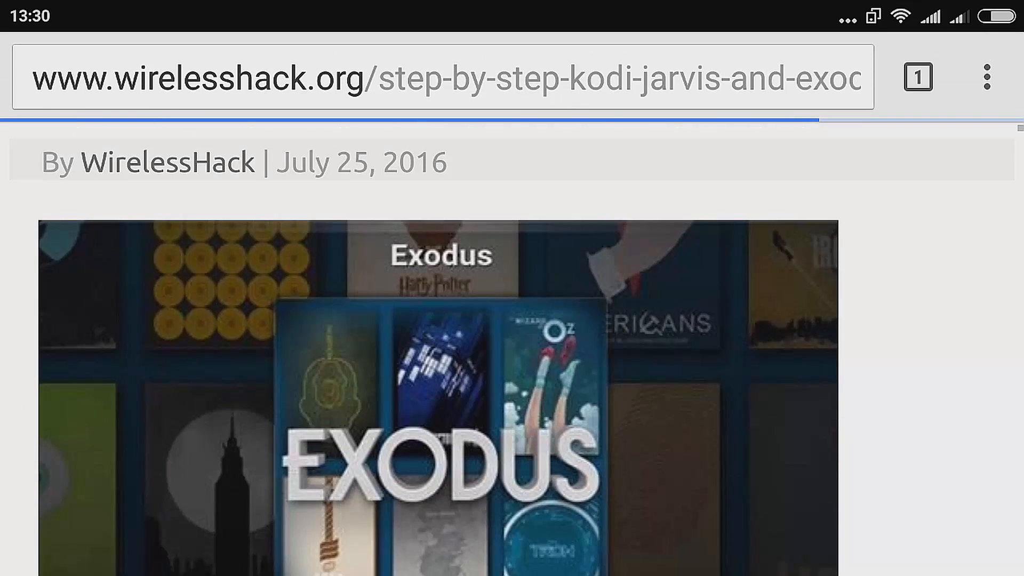
scroll(down, 3)
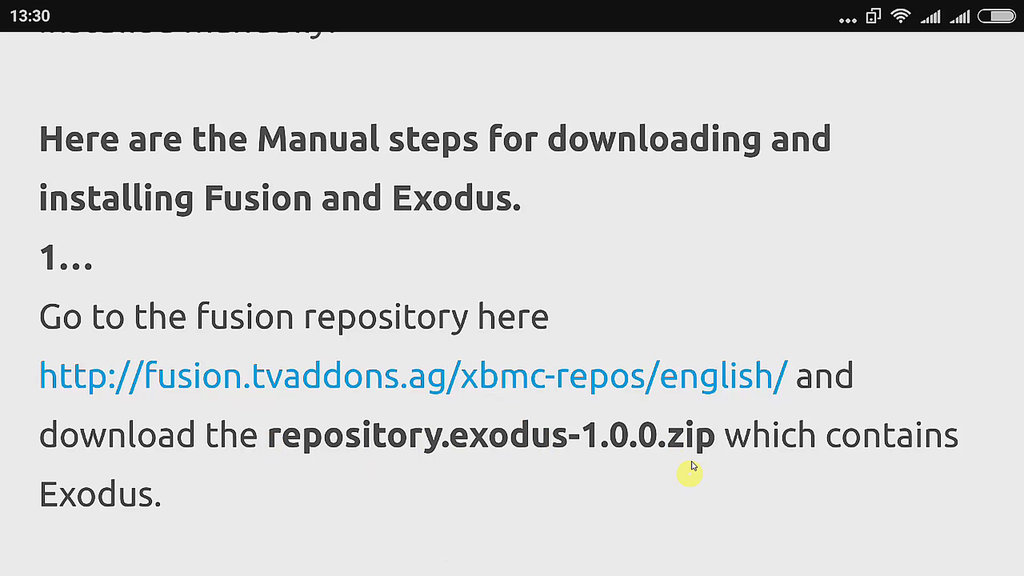
mouse_move(694, 491)
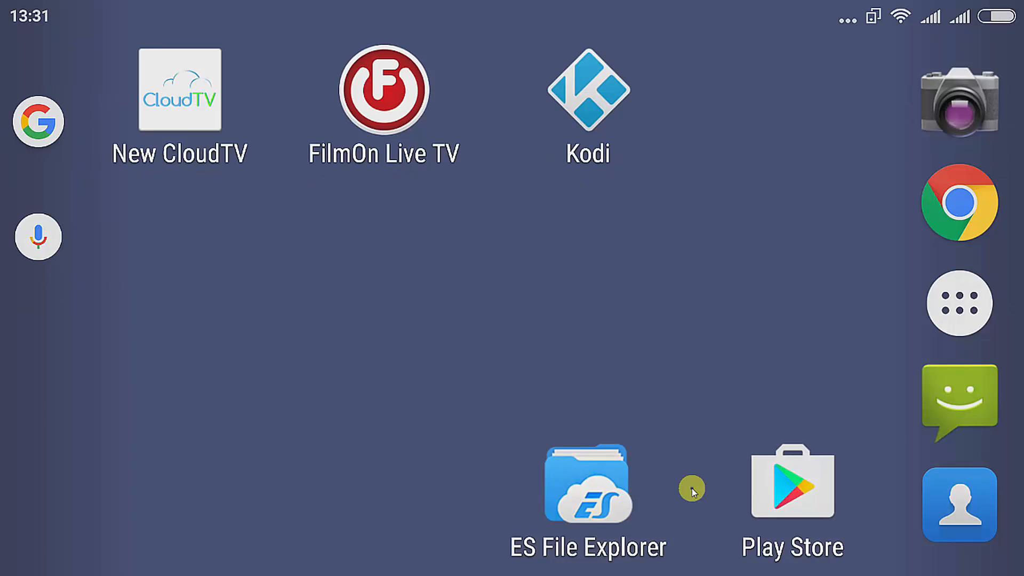
- Launch Kodi, browse the Download folder from Install from zip file, and cancel without choosing a file
click(587, 90)
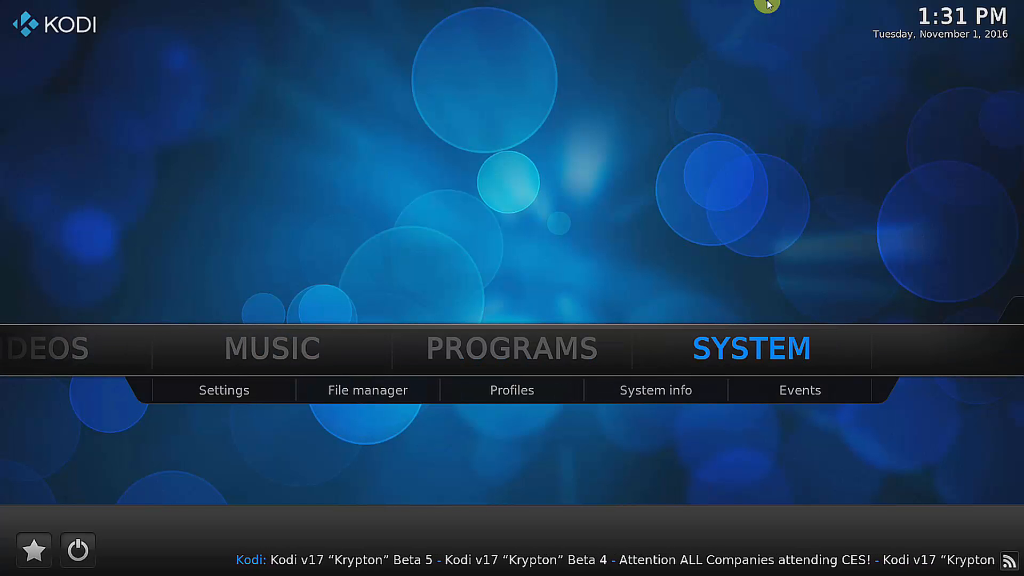
click(224, 390)
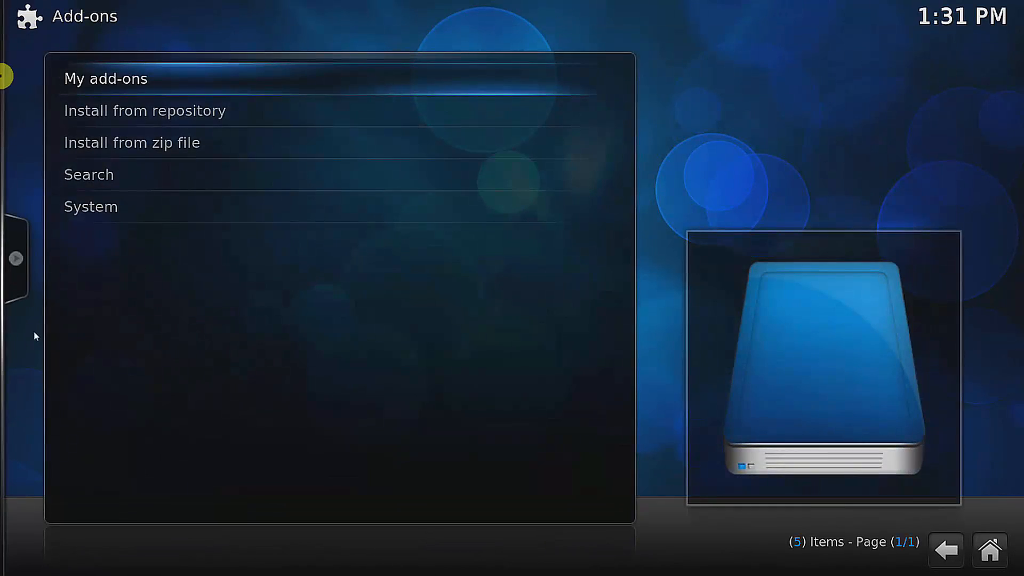
mouse_move(172, 148)
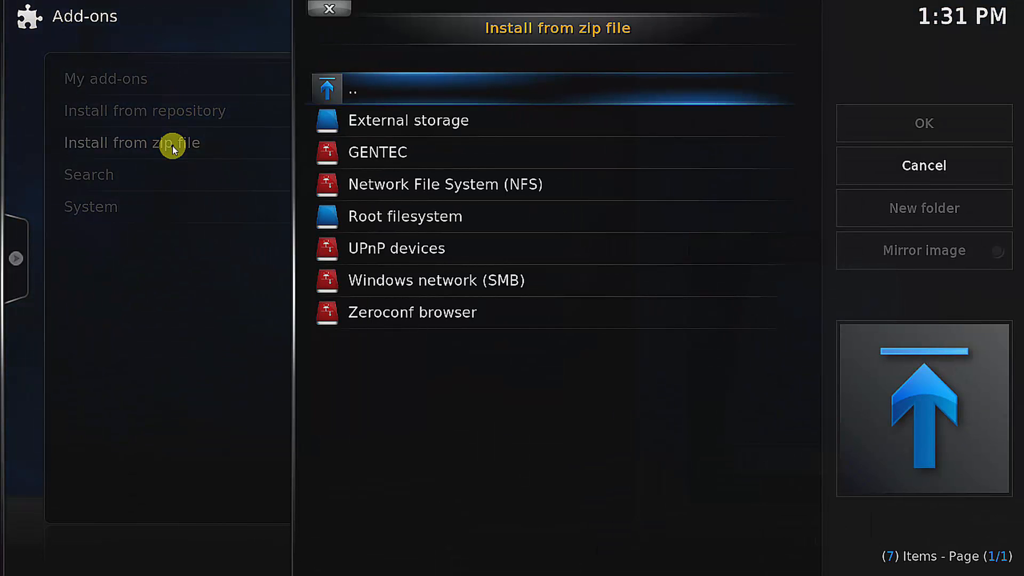
click(408, 120)
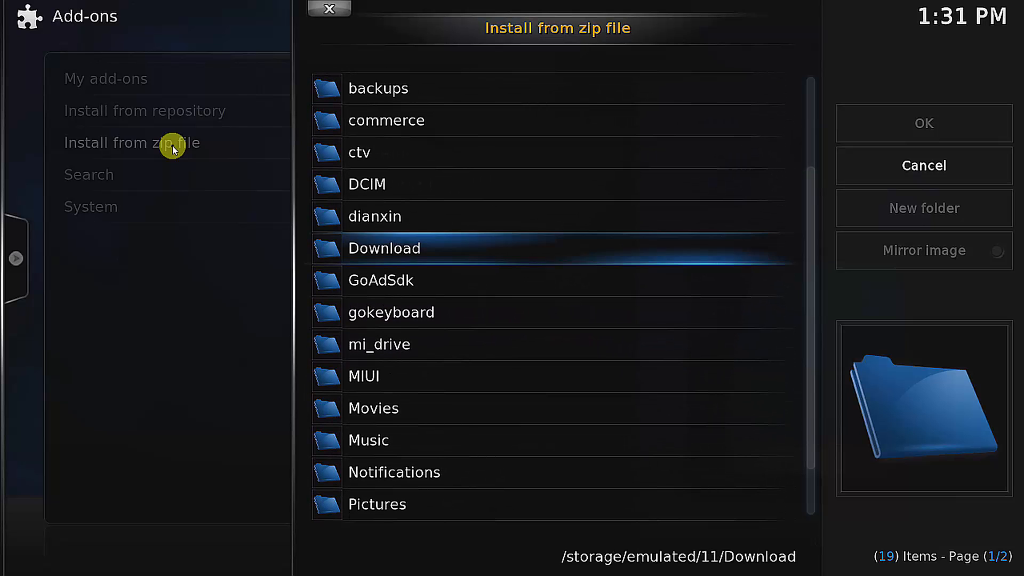
click(922, 166)
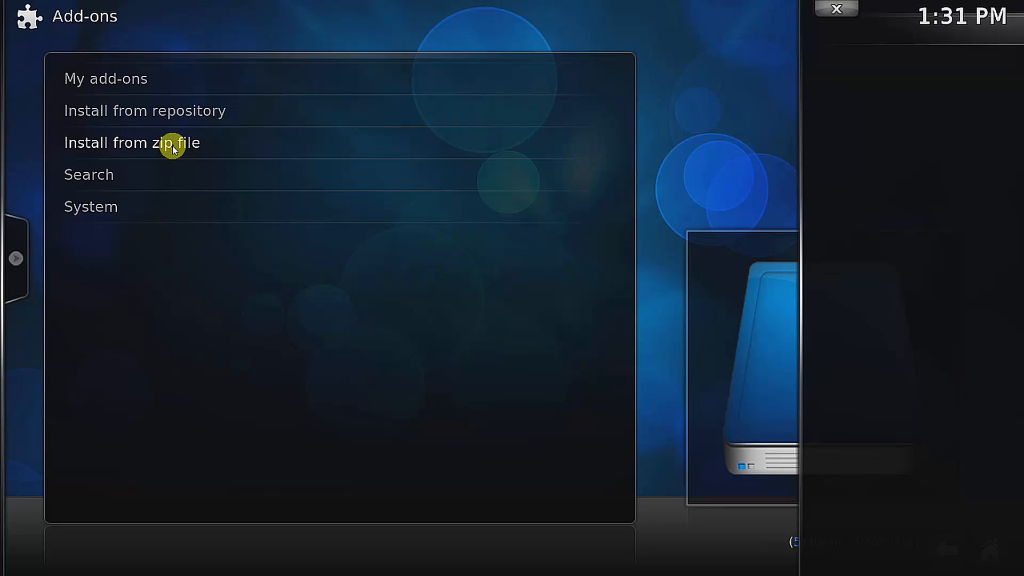
- Reopen the Install from zip file browser and cancel it again
click(131, 143)
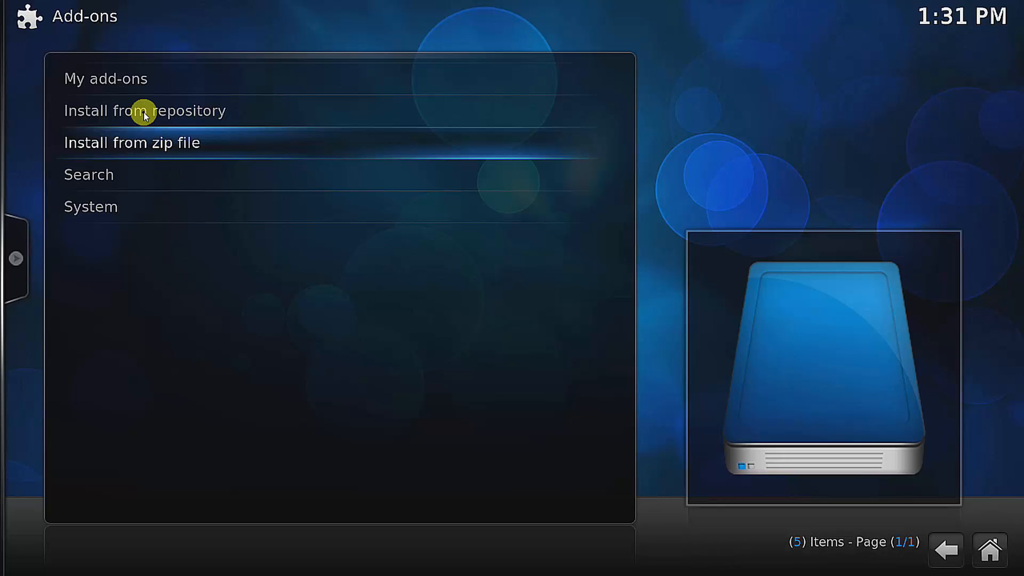
click(131, 142)
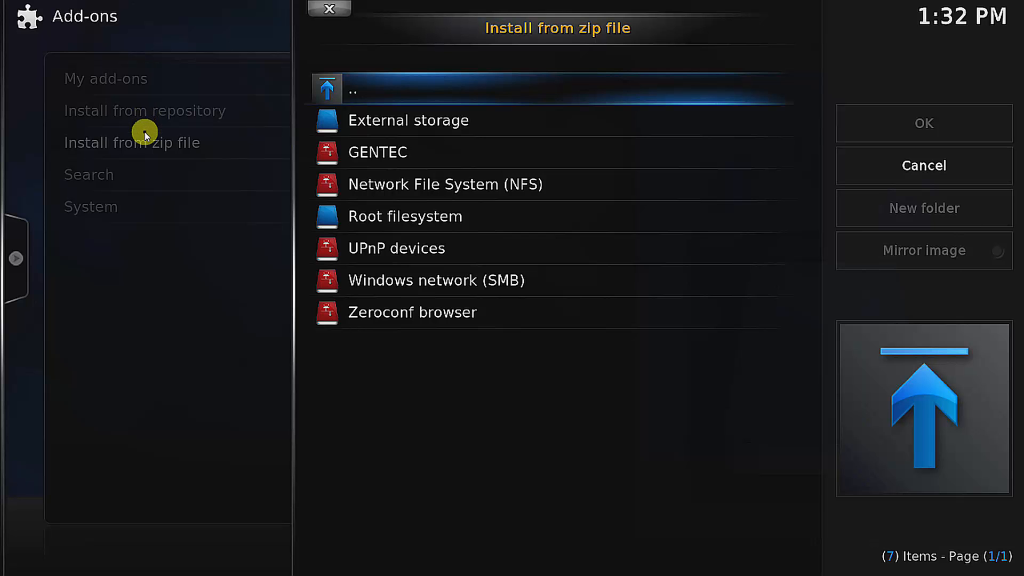
click(329, 9)
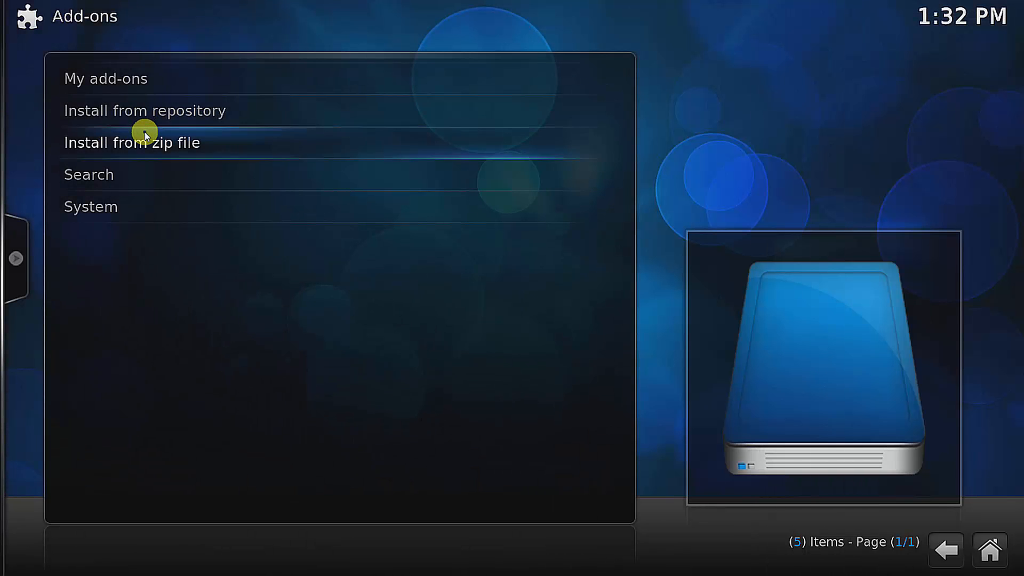
- Install Exodus from the Exodus repository's Video add-ons list
click(145, 110)
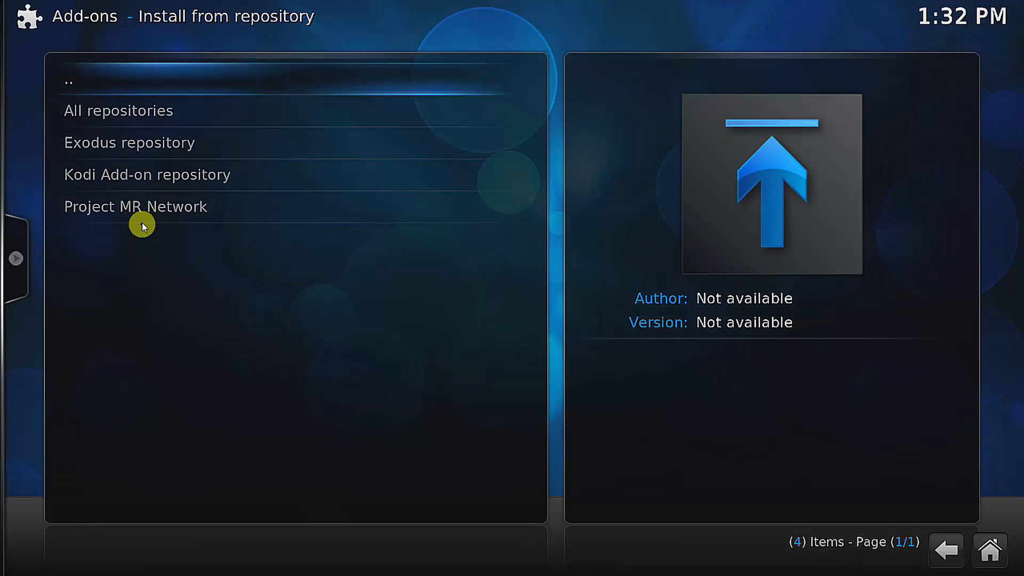
mouse_move(130, 201)
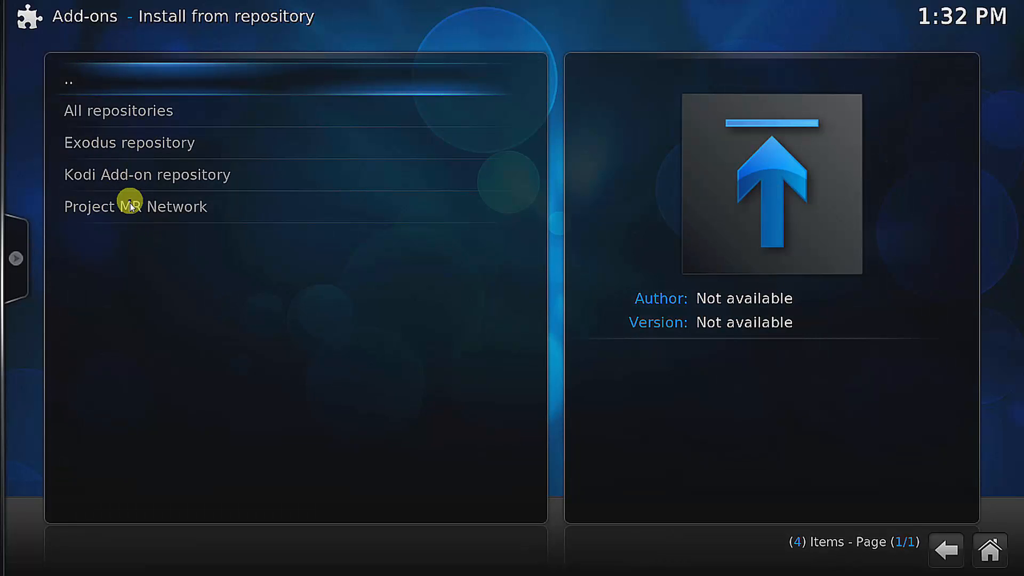
mouse_move(114, 156)
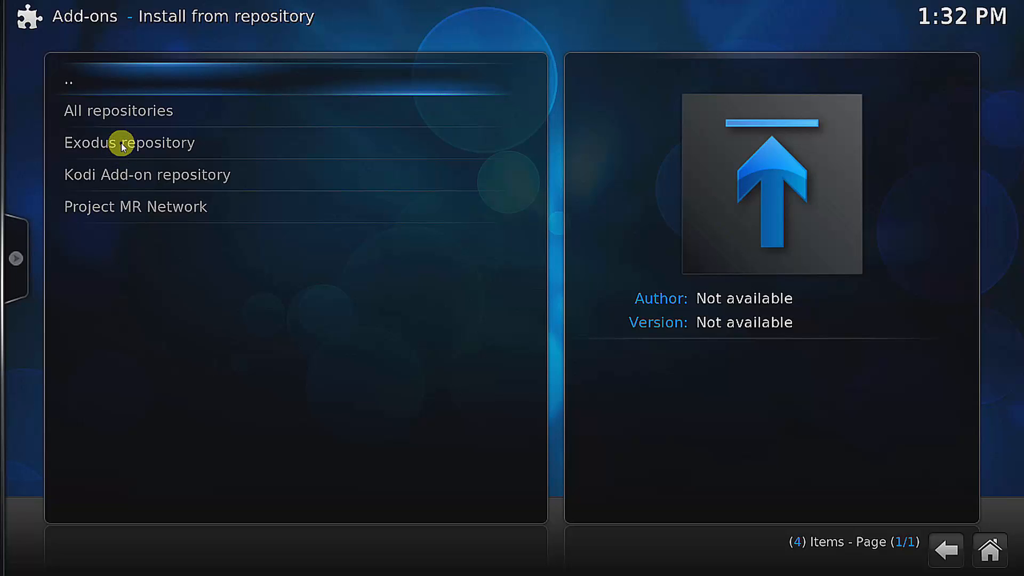
click(128, 142)
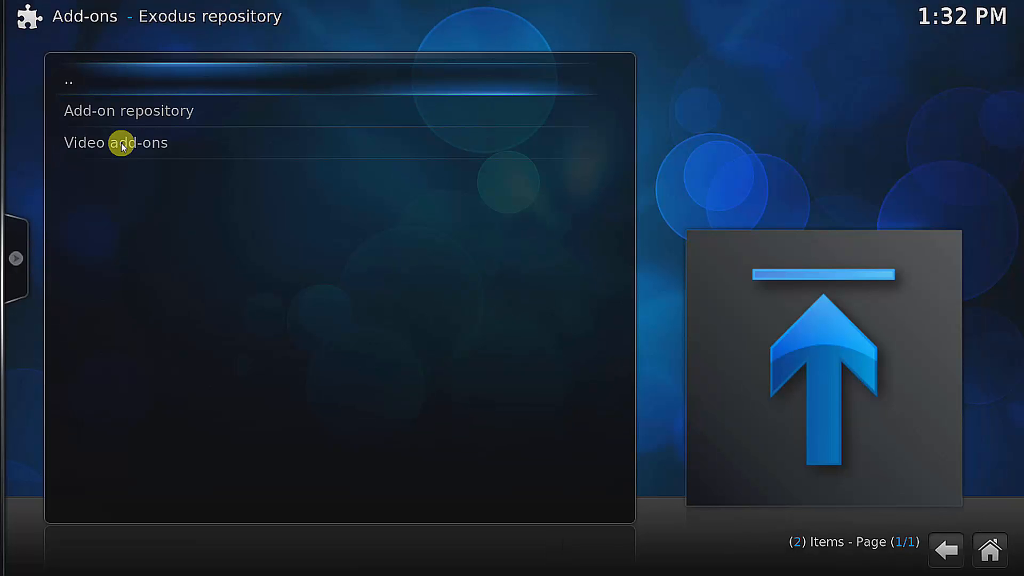
click(116, 142)
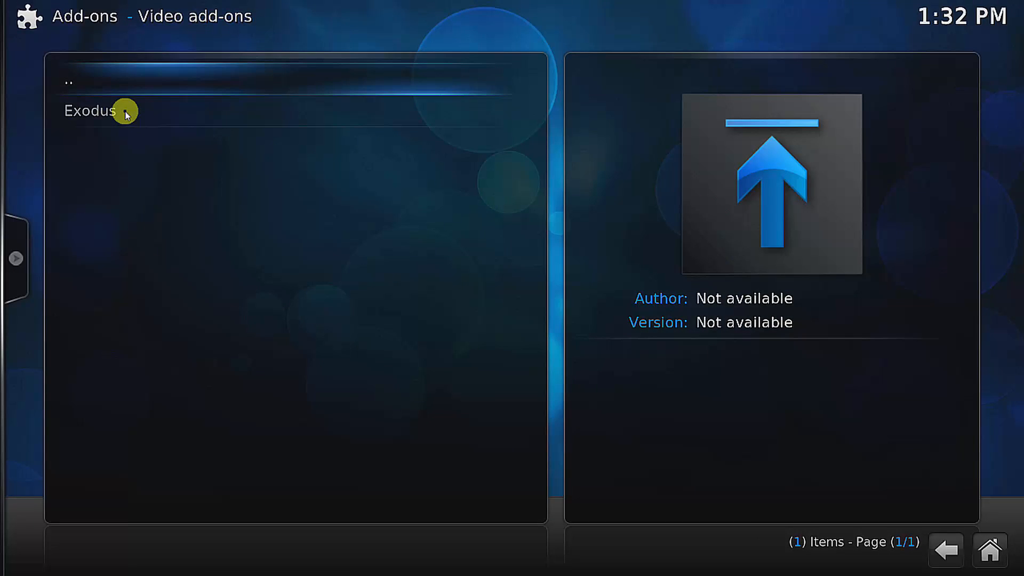
click(90, 111)
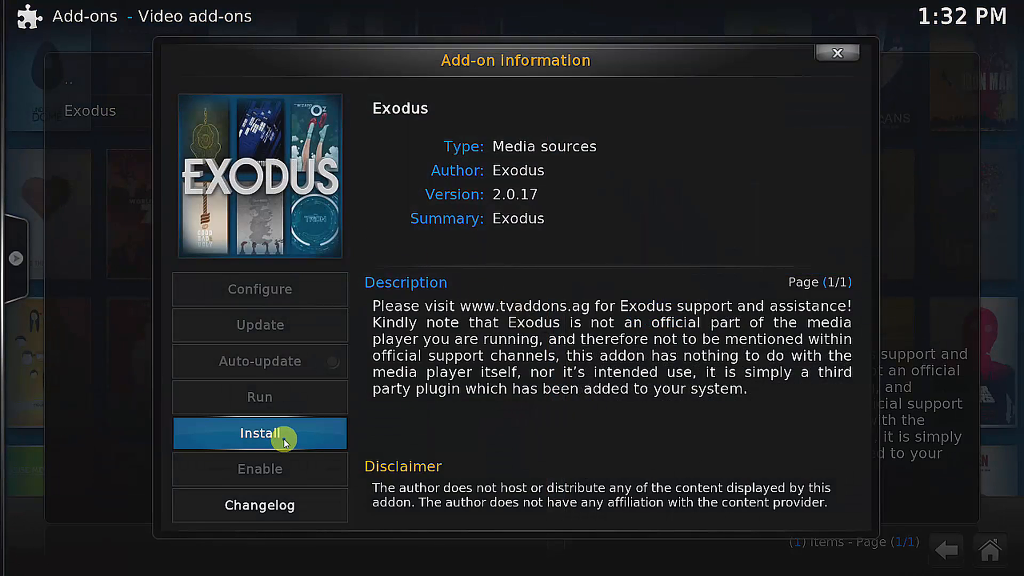
click(259, 433)
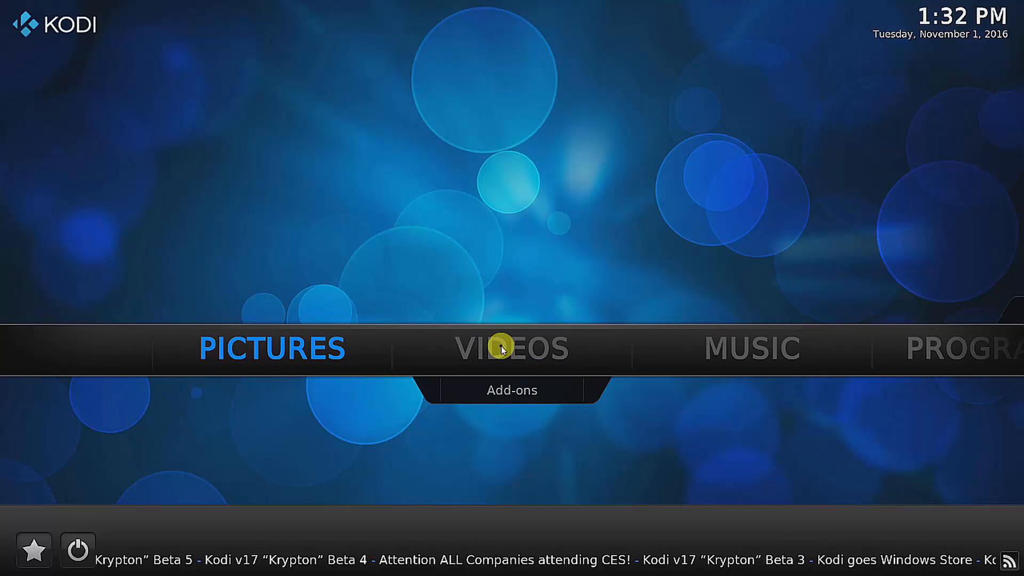
- Launch Exodus from Videos > Video add-ons and browse its Movies categories
click(512, 347)
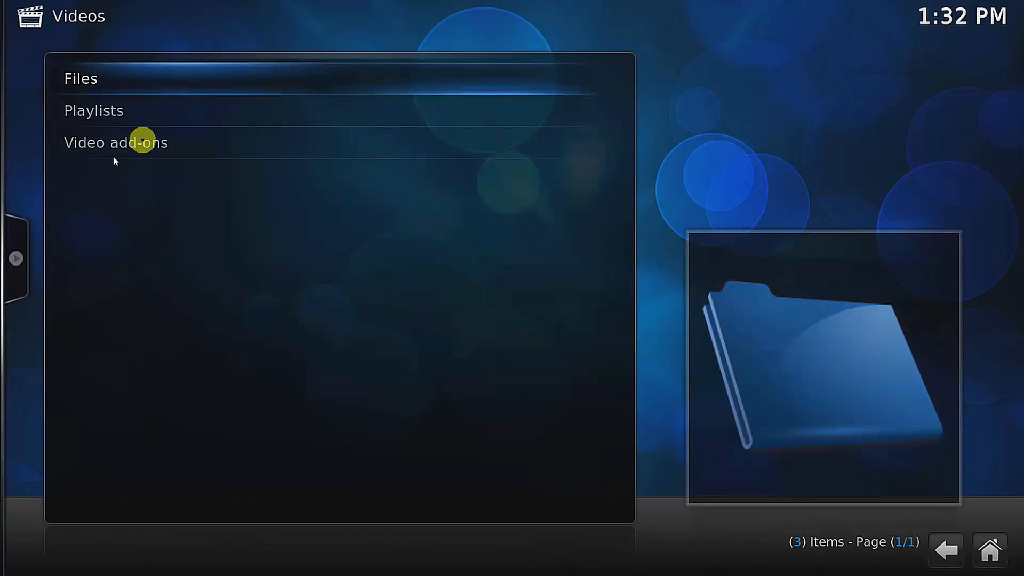
click(115, 143)
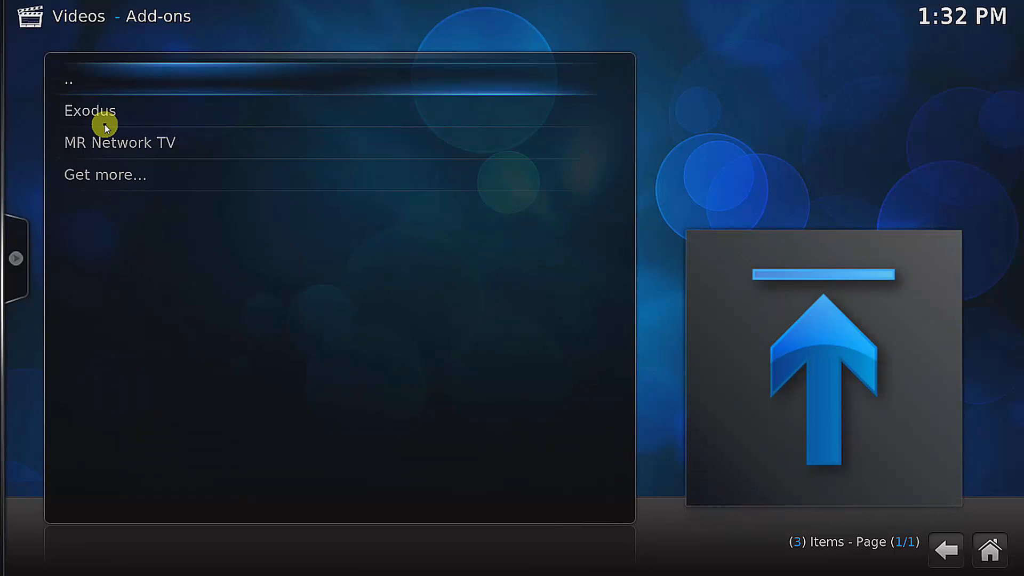
mouse_move(116, 150)
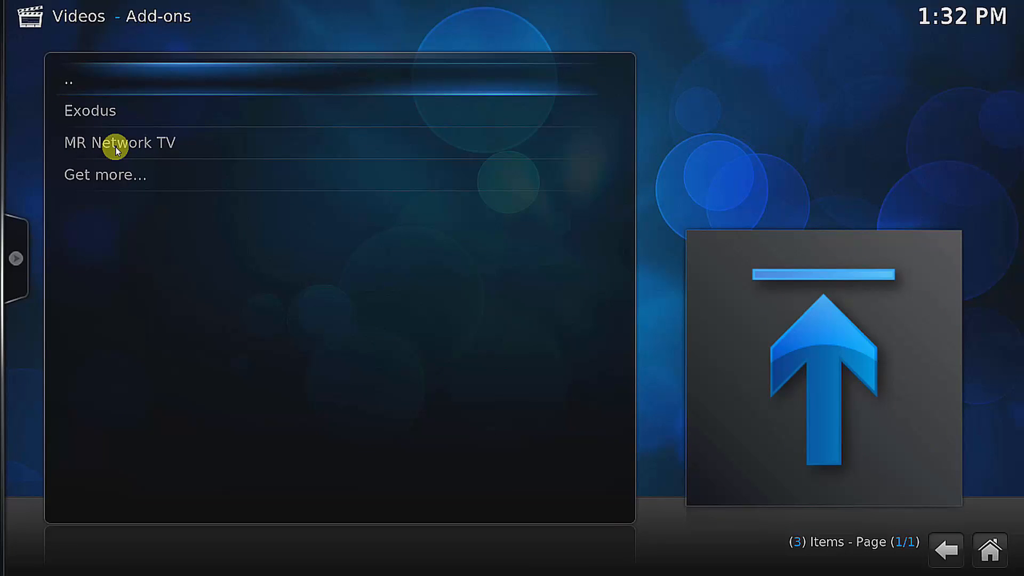
mouse_move(114, 117)
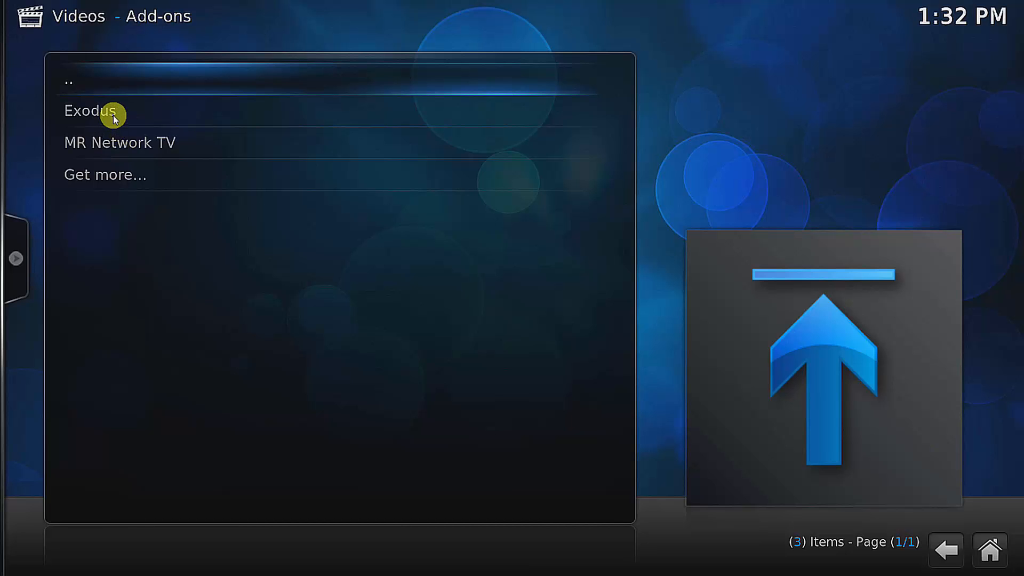
click(90, 111)
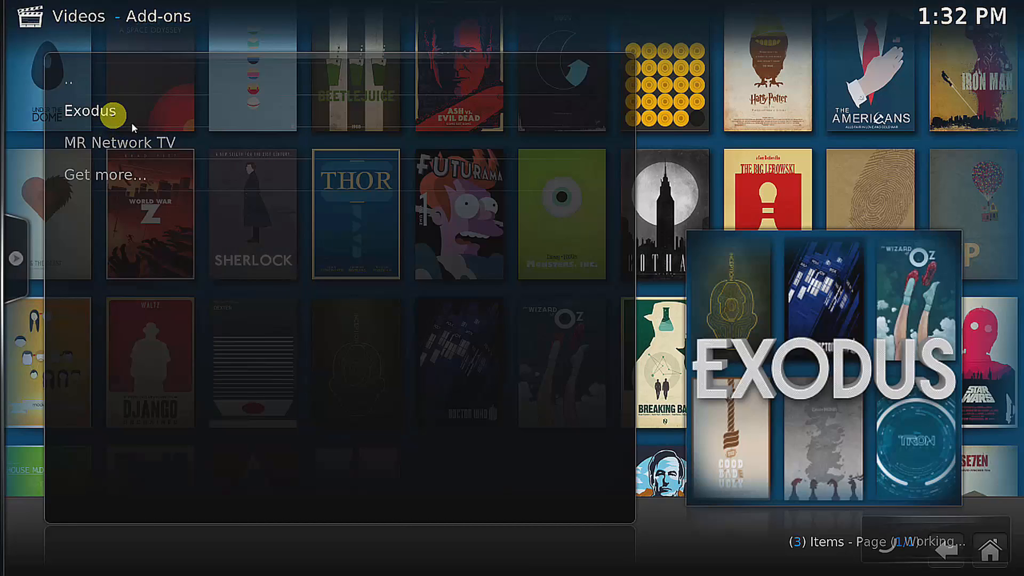
click(91, 111)
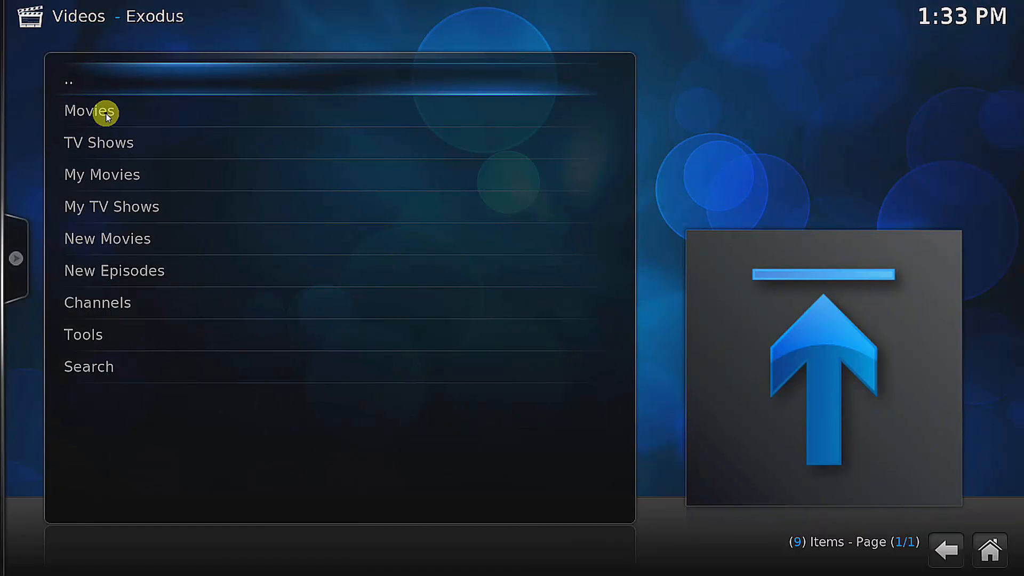
click(90, 111)
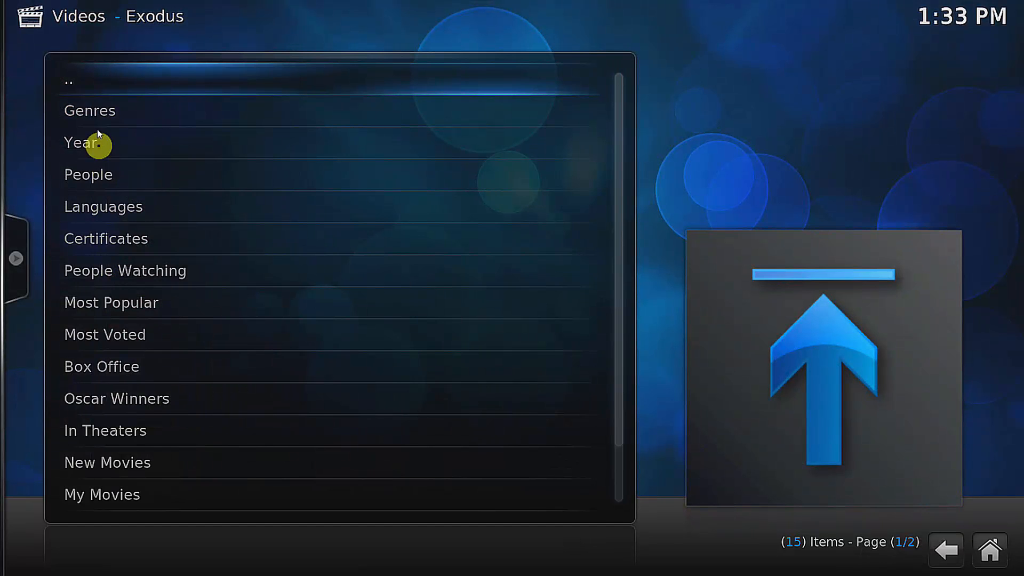
mouse_move(82, 88)
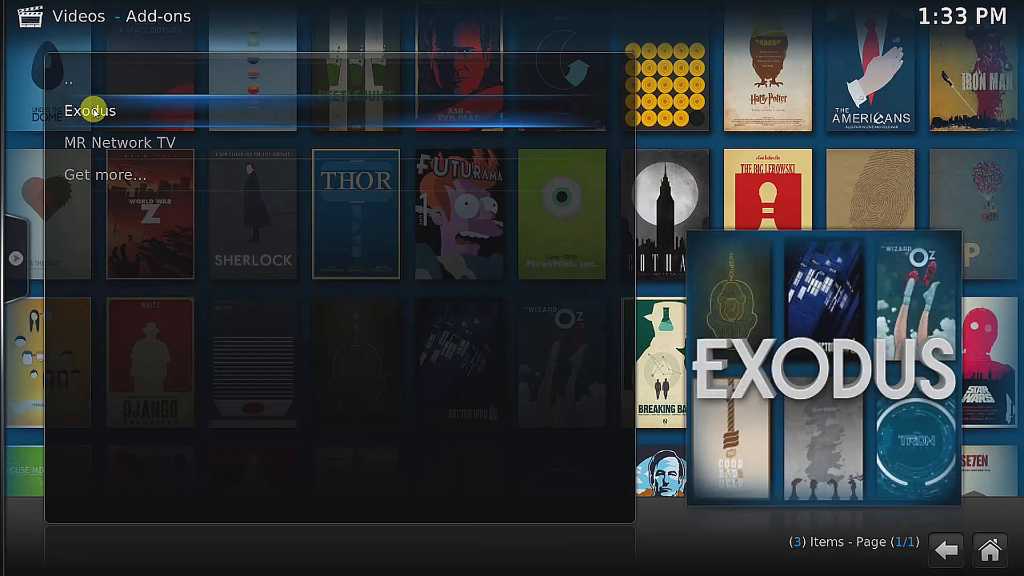
- Return to Exodus and load its New Movies list
click(90, 110)
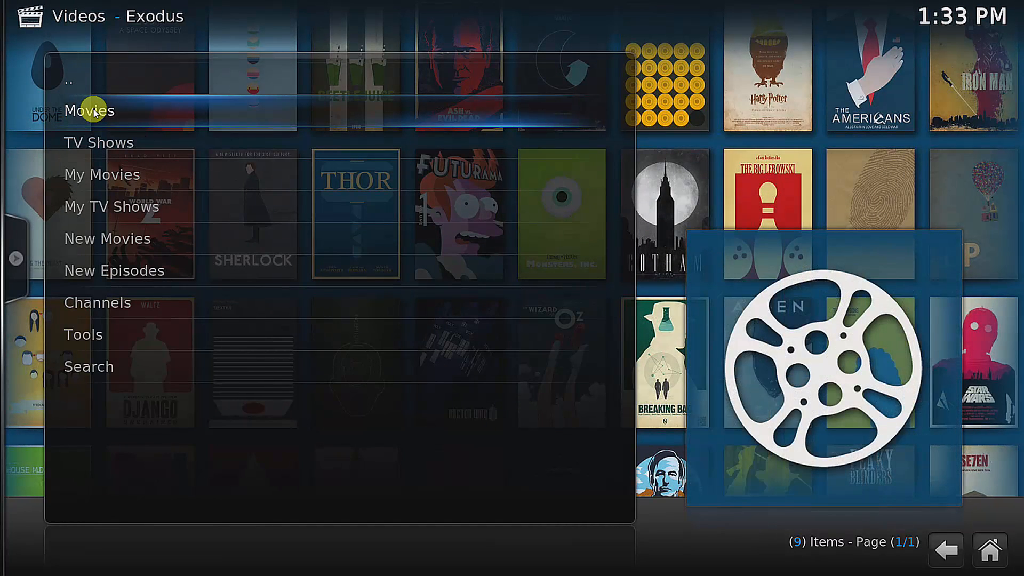
click(107, 238)
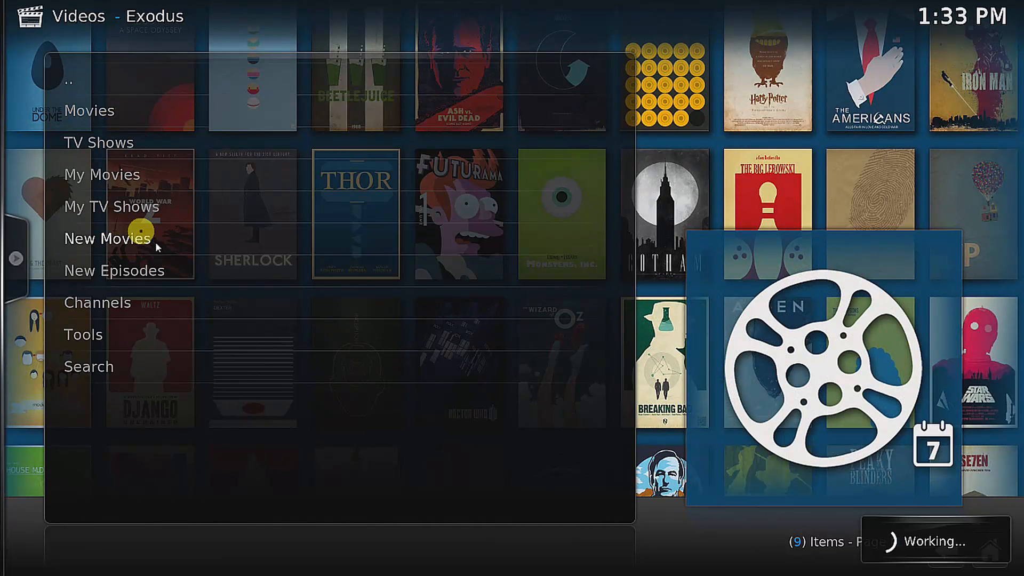
mouse_move(375, 284)
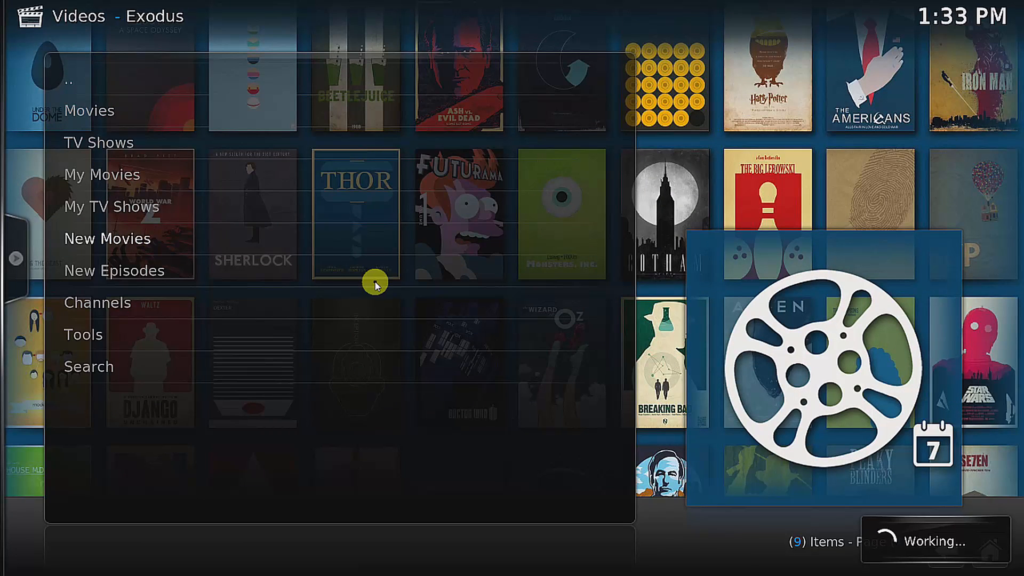
mouse_move(346, 215)
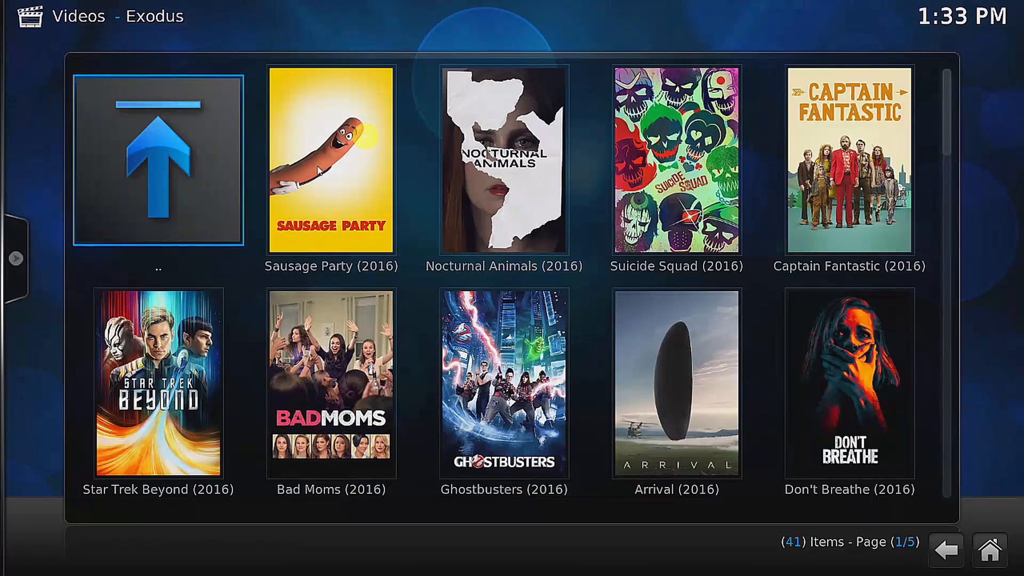
mouse_move(779, 427)
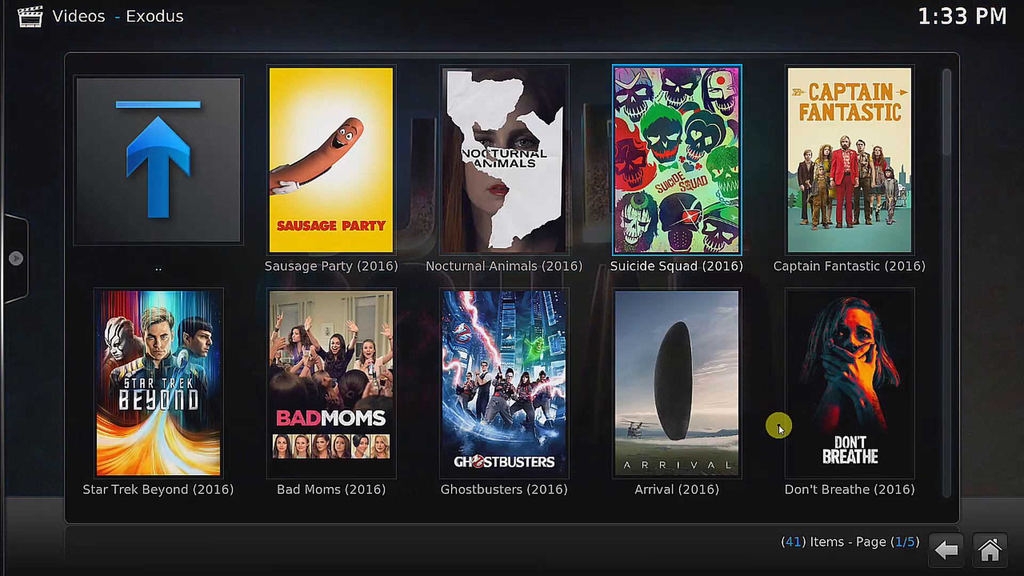
mouse_move(653, 216)
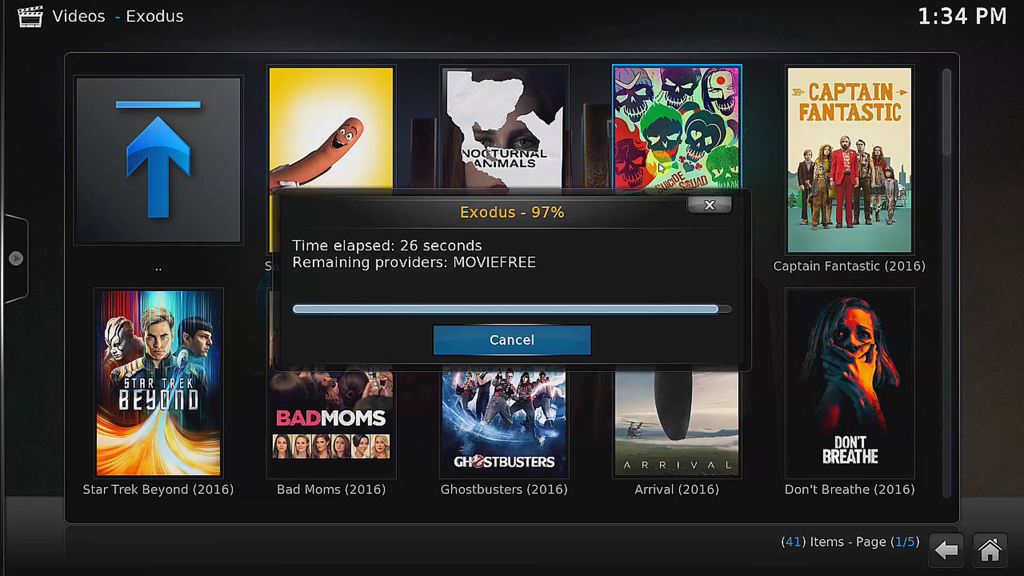
- Choose Suicide Squad (2016) and pick the PUTLOCKER 1080P stream from its sources
click(511, 340)
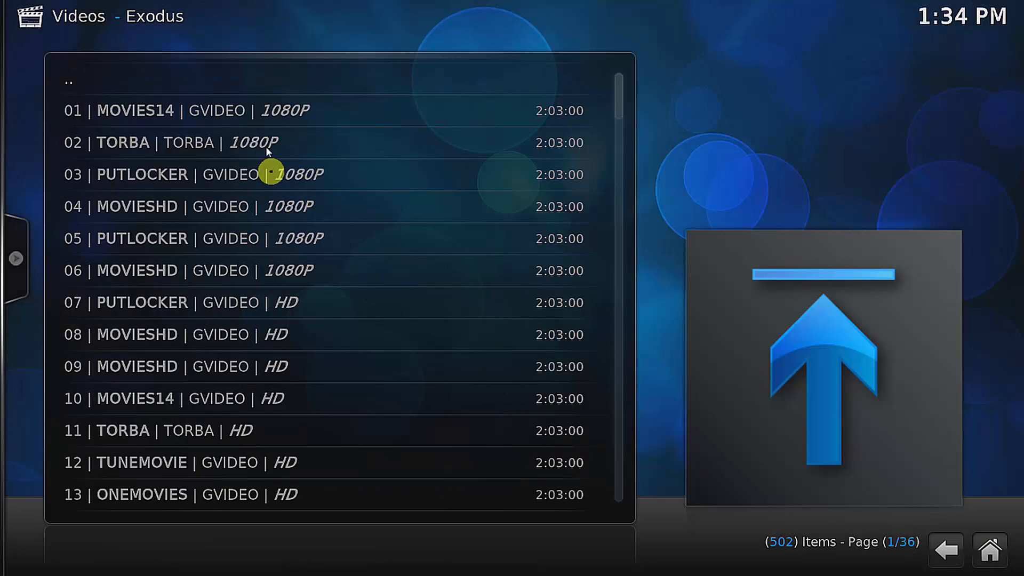
mouse_move(278, 183)
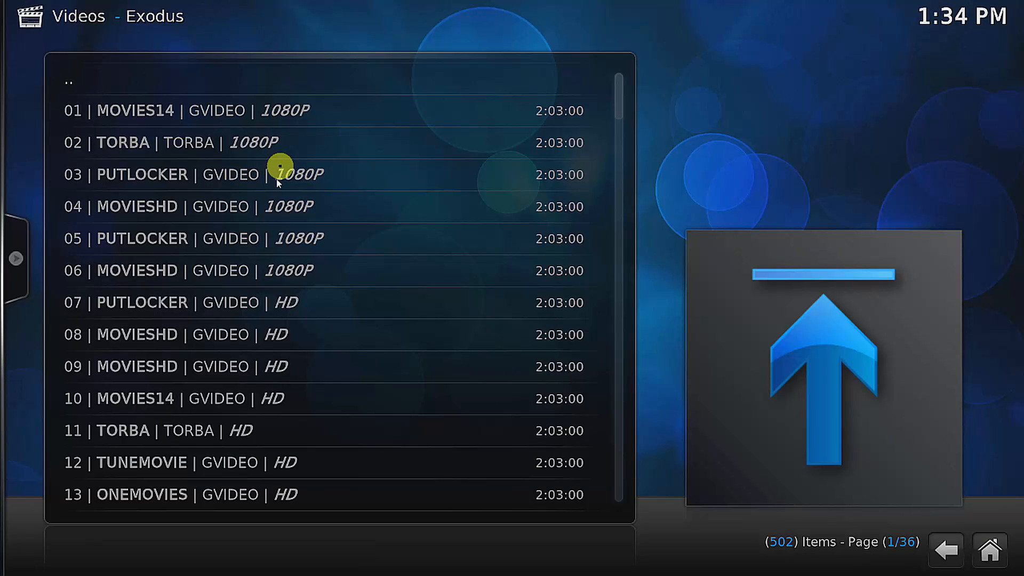
mouse_move(273, 388)
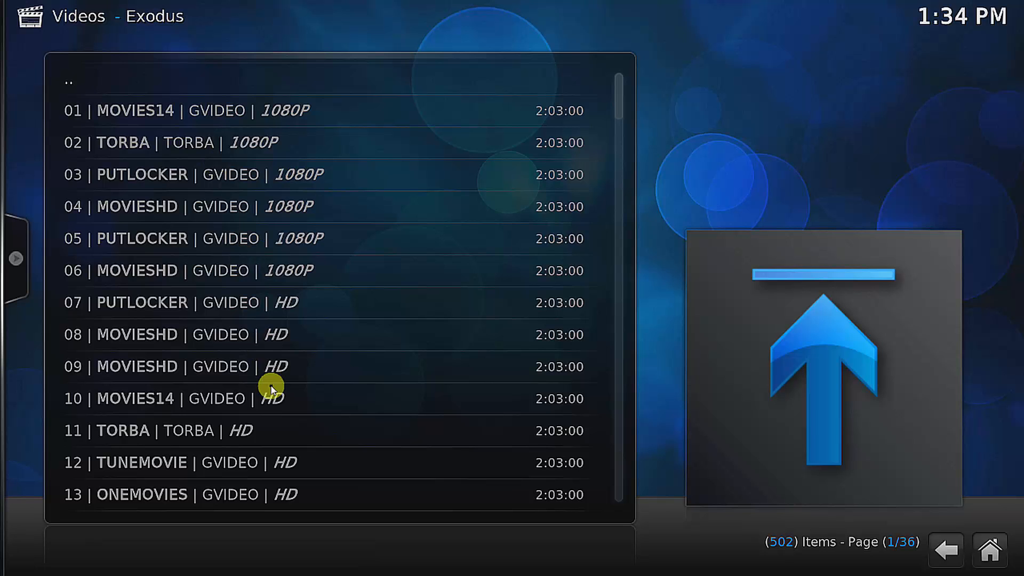
mouse_move(260, 154)
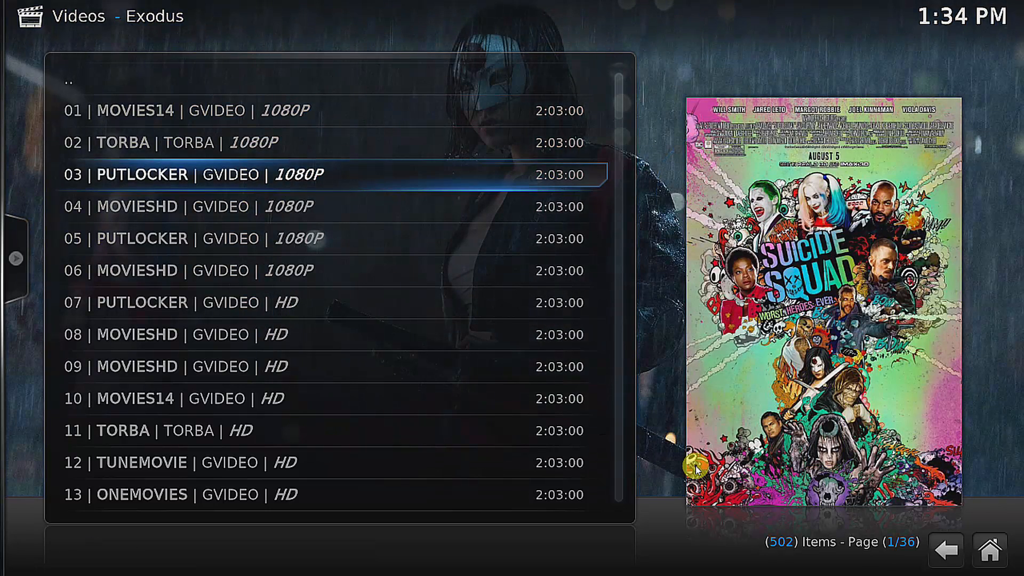
click(142, 175)
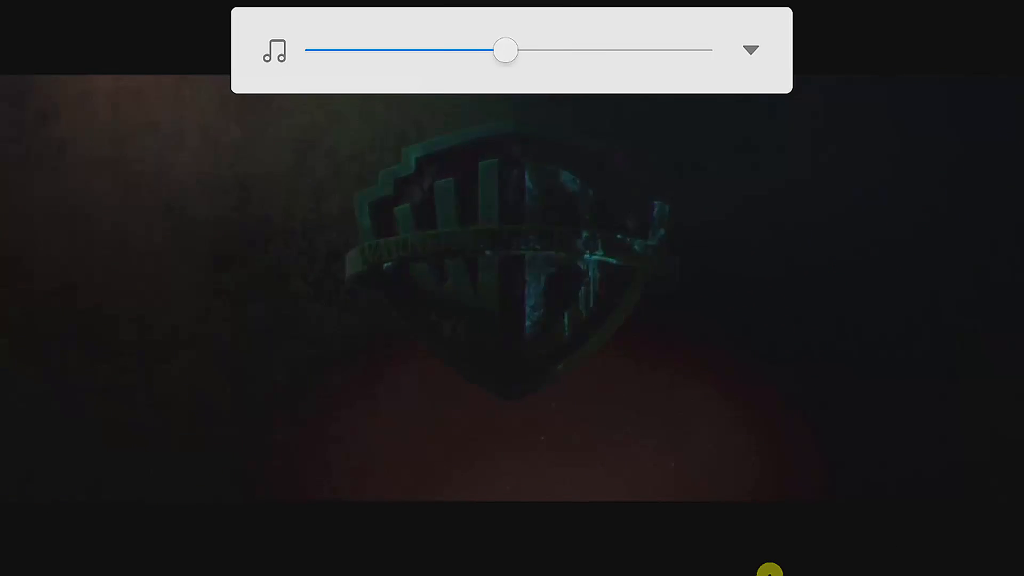
- Lower the playback volume with the slider while Suicide Squad plays
drag(506, 49, 317, 50)
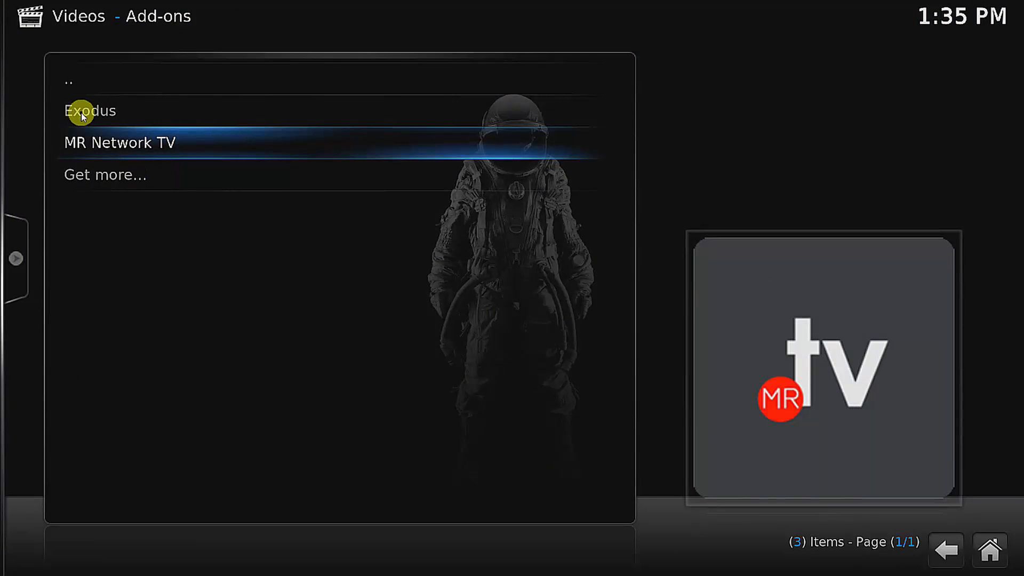
mouse_move(111, 148)
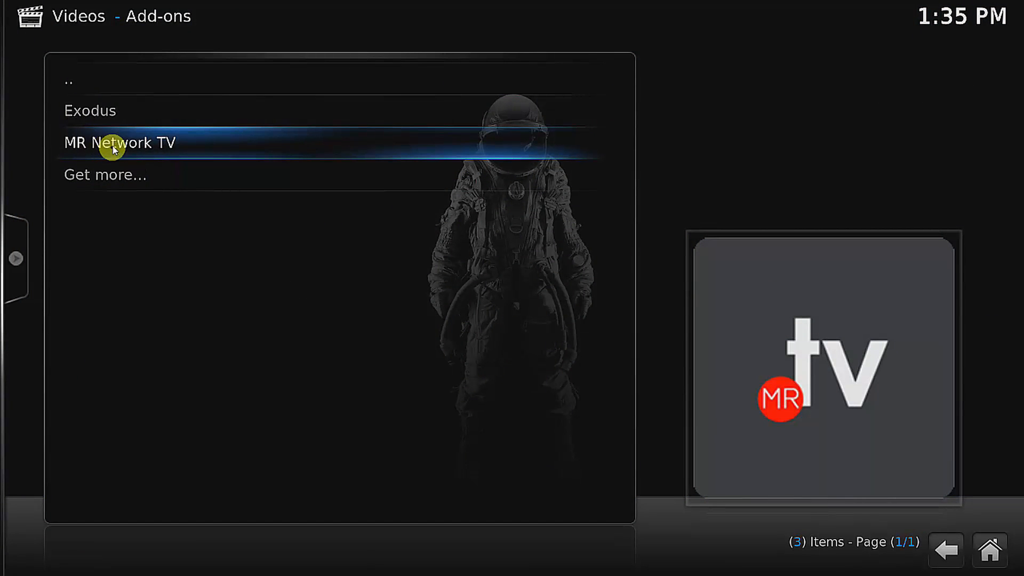
mouse_move(139, 305)
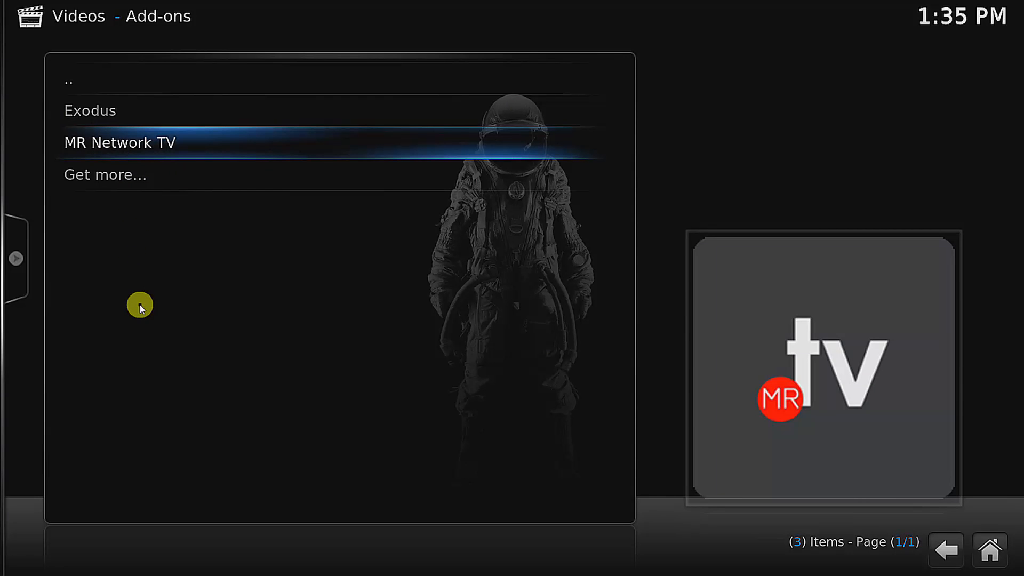